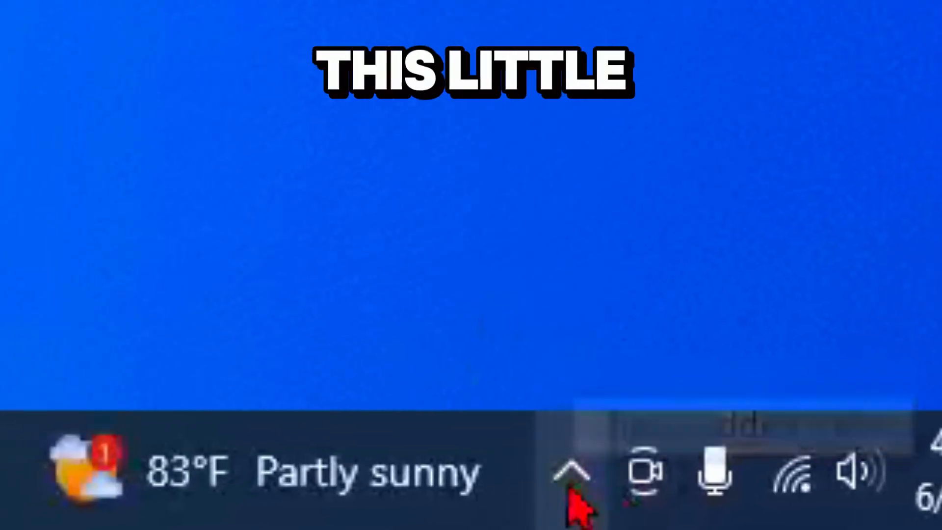
Reveal the hidden taskbar icons and exit a background app.
left_click(568, 477)
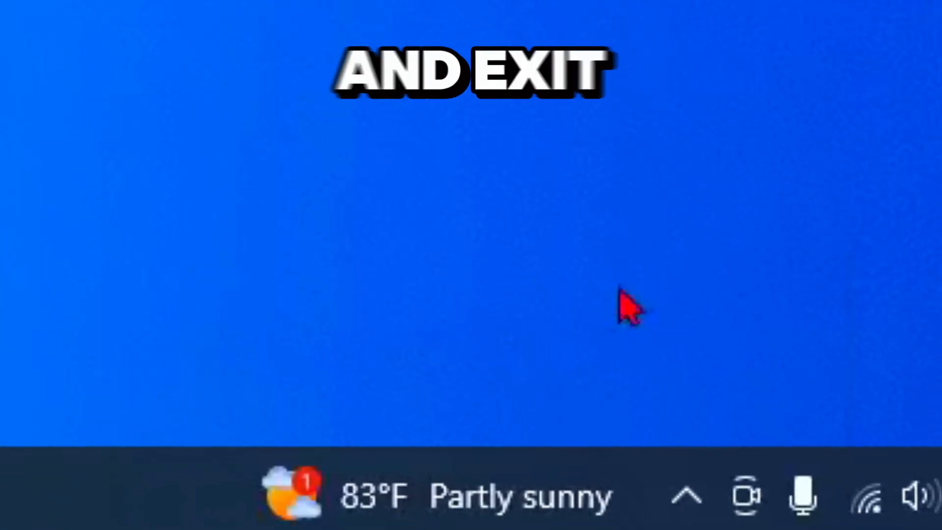
left_click(687, 496)
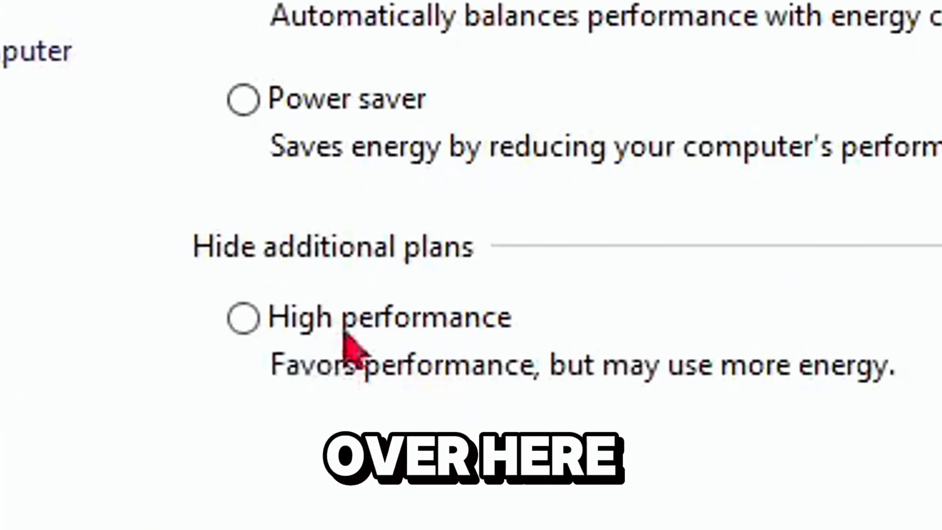
Select the High performance power plan among the additional plans.
left_click(248, 318)
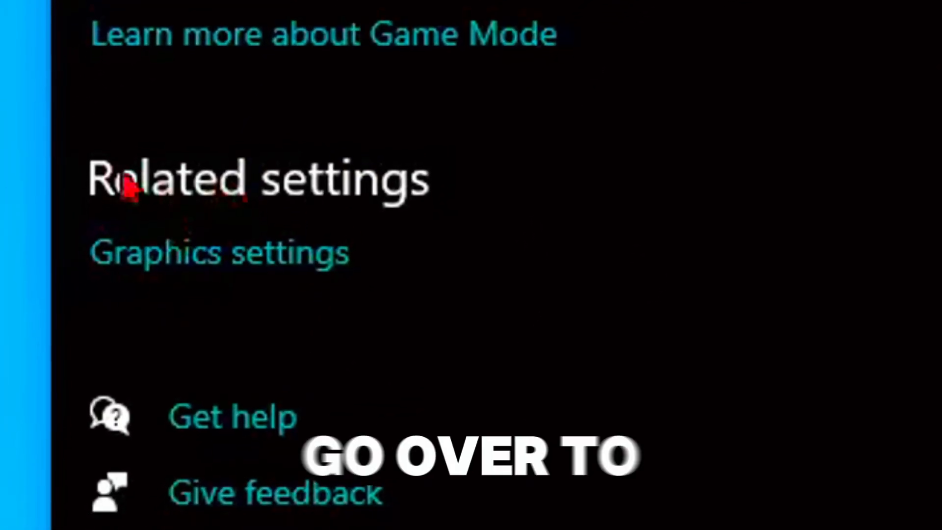
From Game Mode, open Graphics settings and bring up Options for an app in the list.
left_click(218, 257)
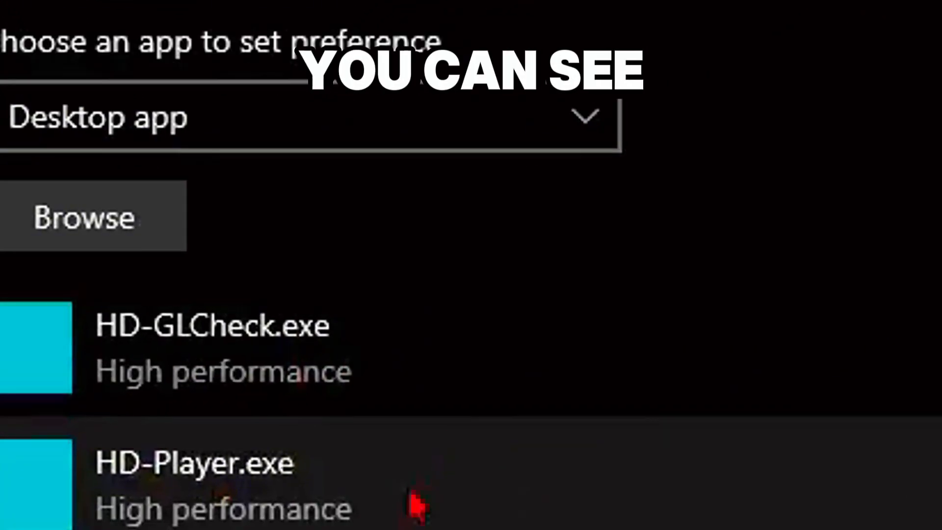
scroll("down", 3)
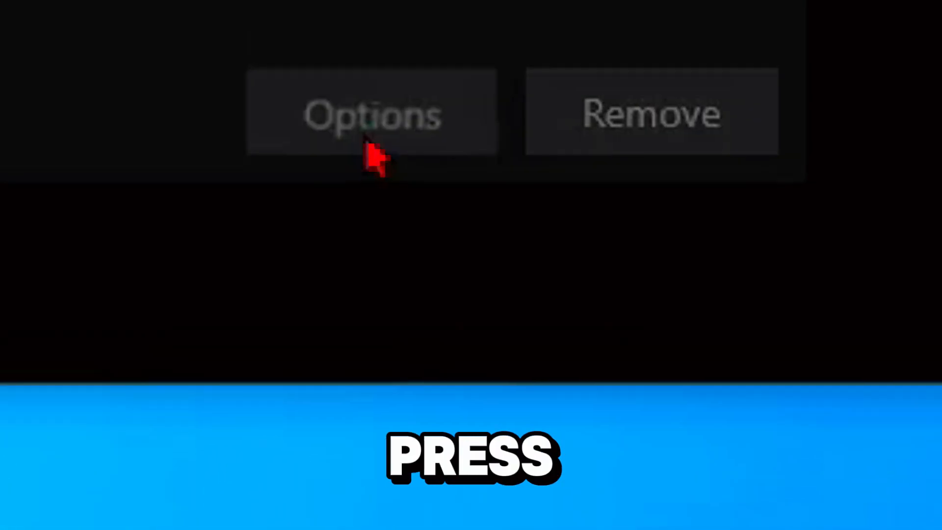
left_click(38, 344)
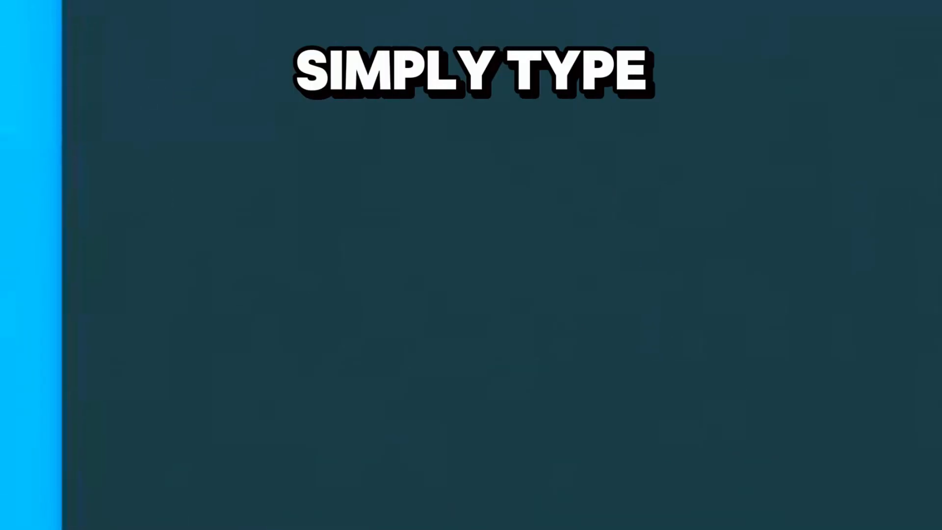
Run %temp% to open the Temp folder and scroll through its files.
type("%temp%")
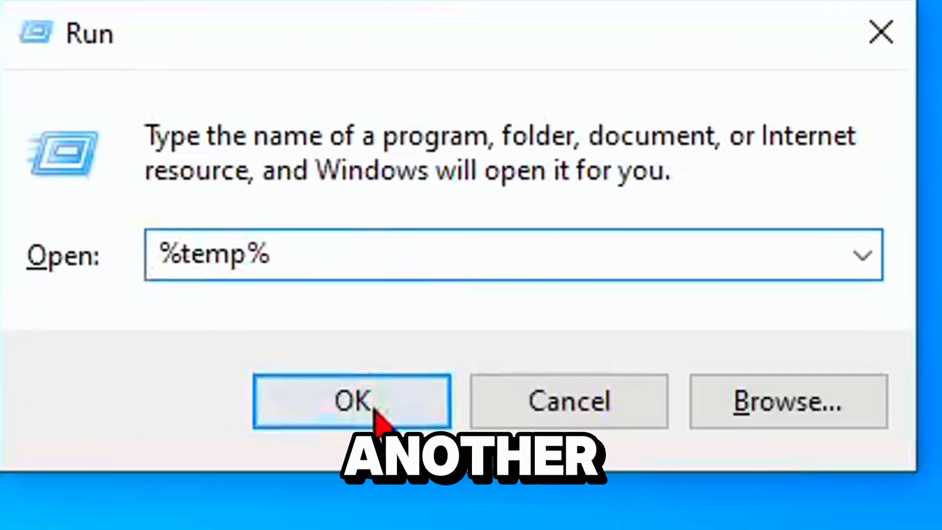
left_click(353, 409)
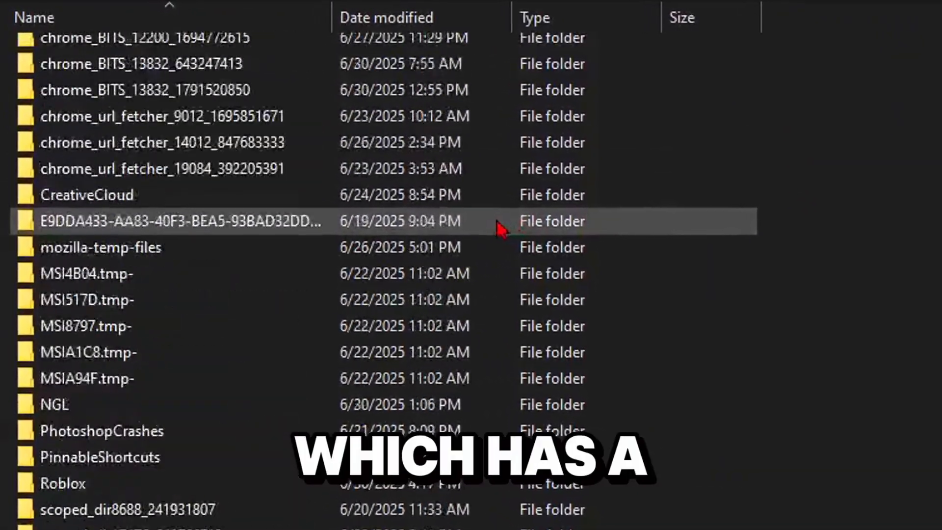
scroll("down", 3)
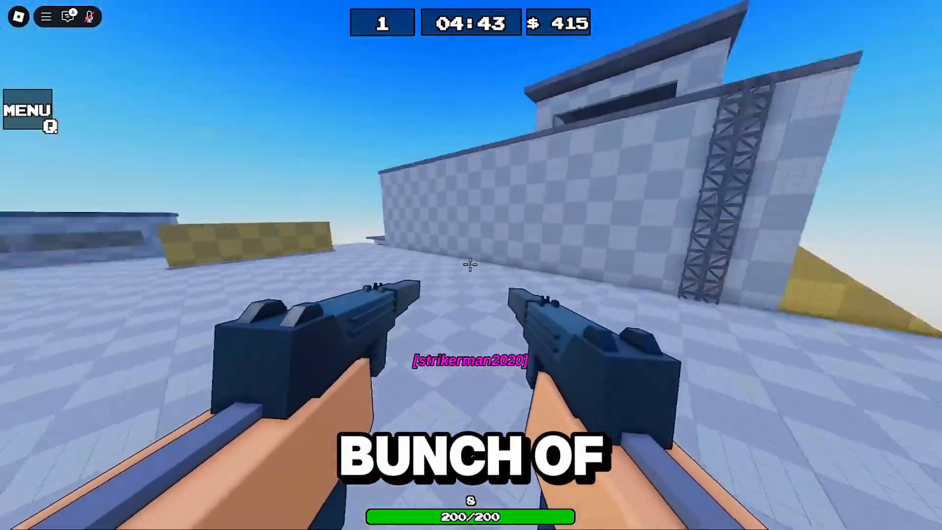
left_click(468, 264)
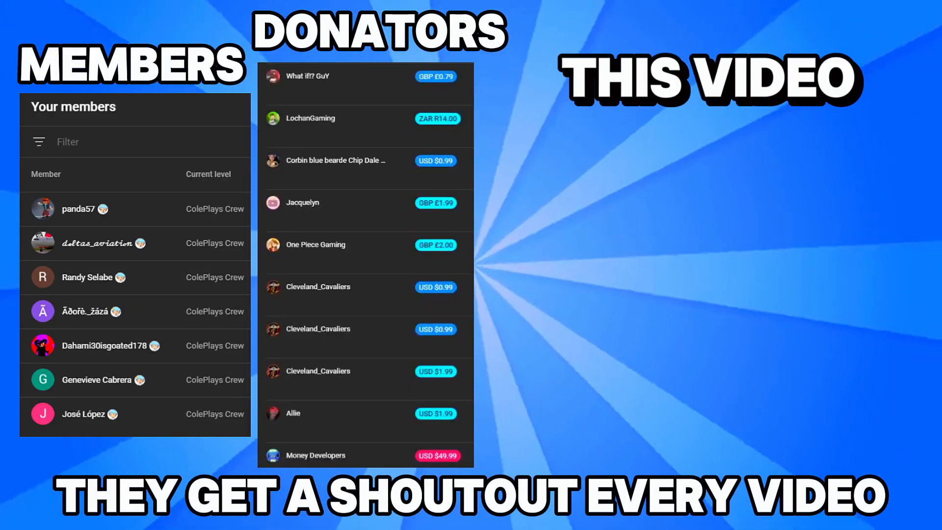
scroll("down", 3)
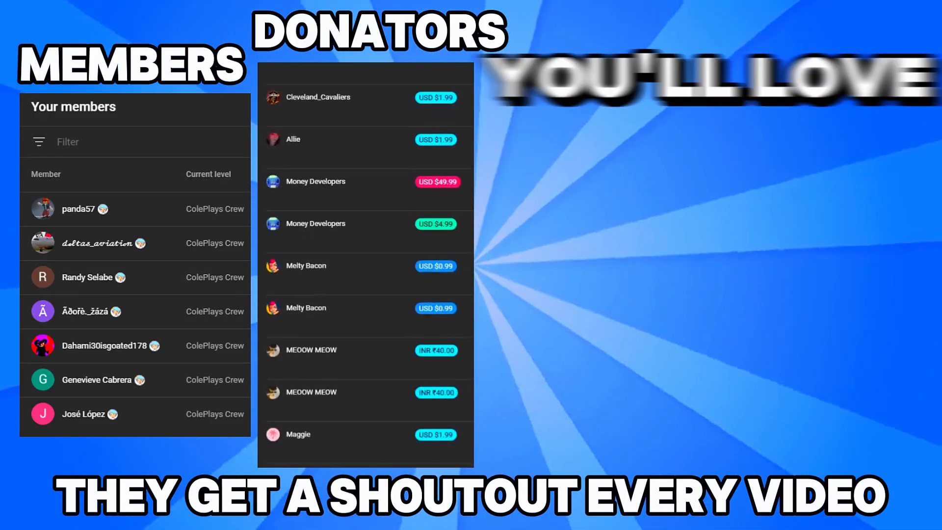